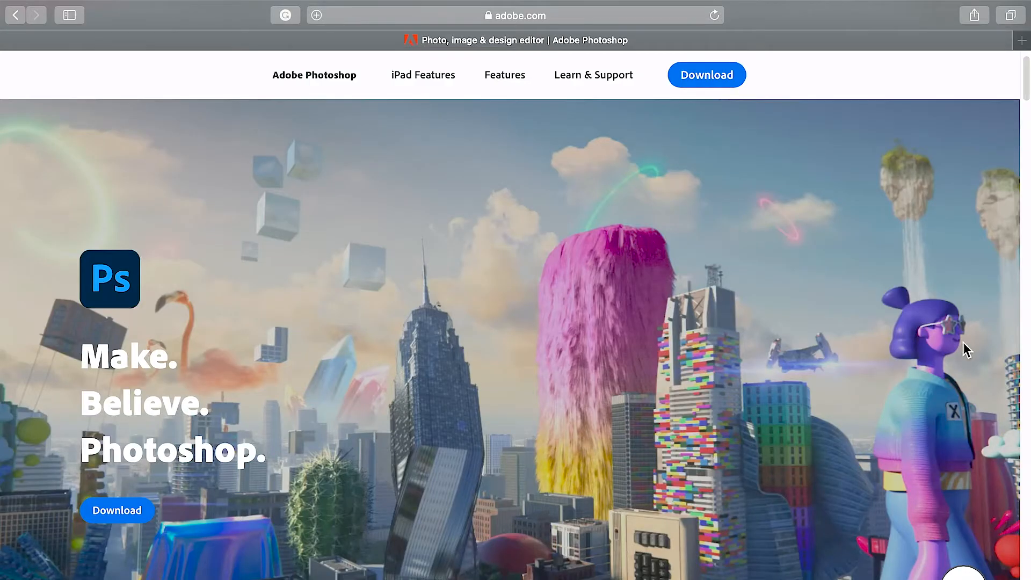
Step: Scroll the Adobe Photoshop product page before moving to Photoshop's home screen
scroll(down, 3)
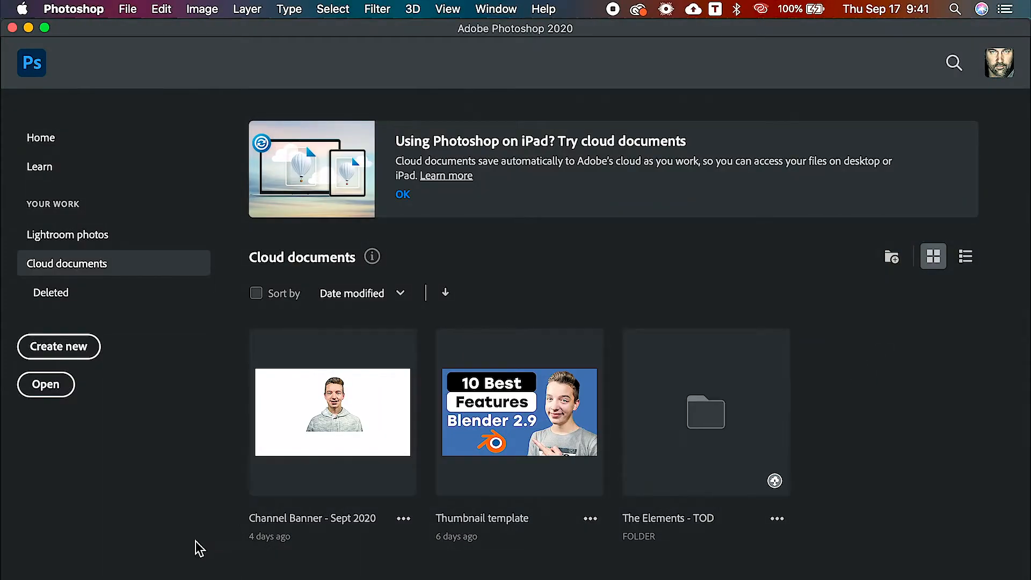
Step: Create a new document from the HDTV 1080p preset (1920 × 1080 px, 72 ppi)
click(58, 347)
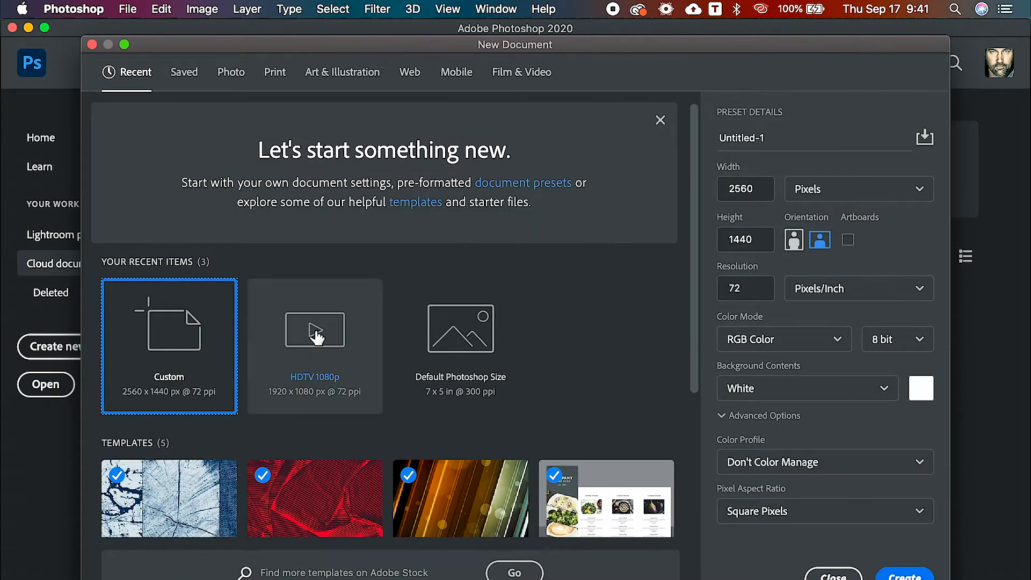
click(314, 328)
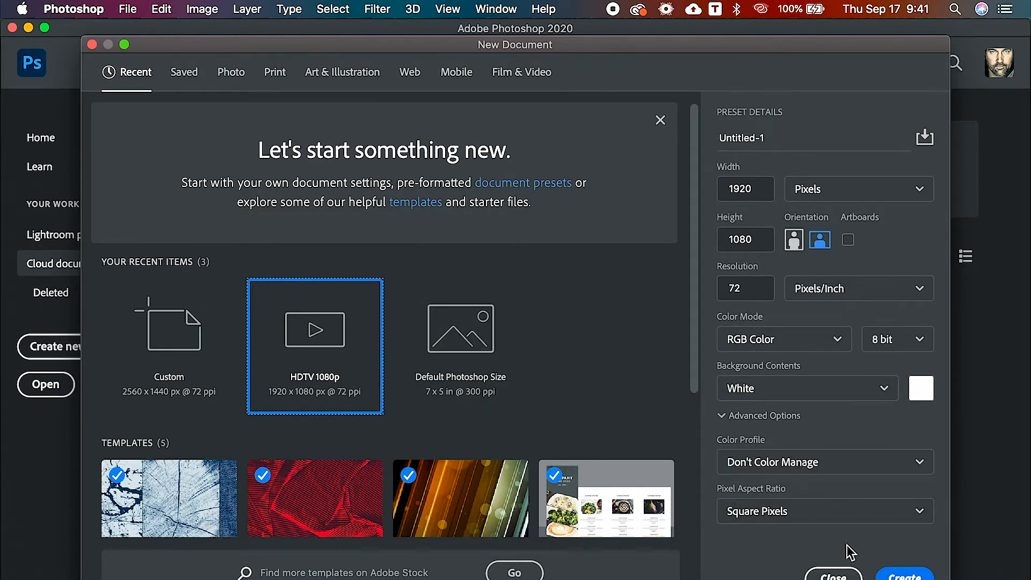
click(168, 329)
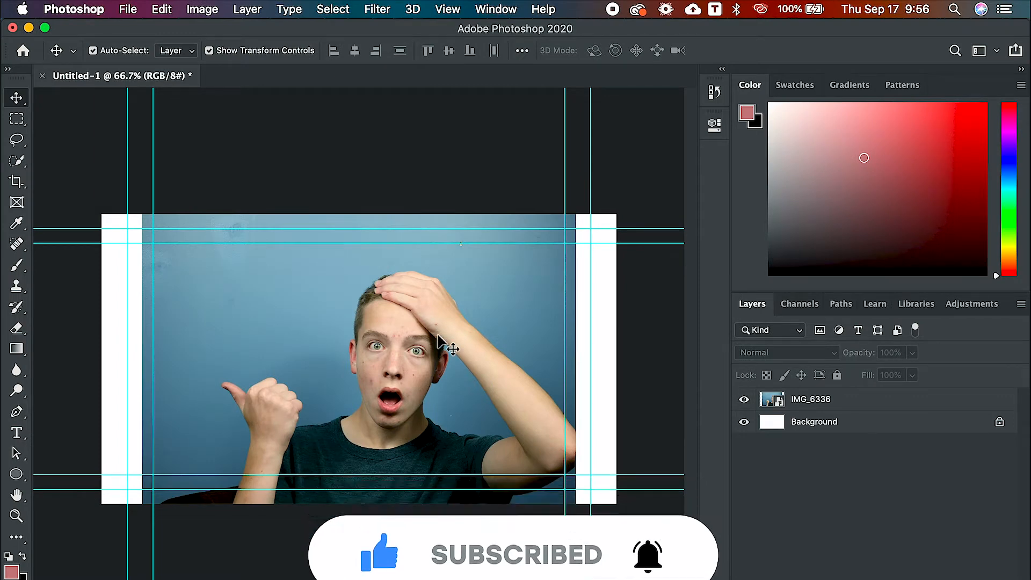
Step: Select the boy on the IMG_6336 layer and mask away the blue wall behind him
click(333, 9)
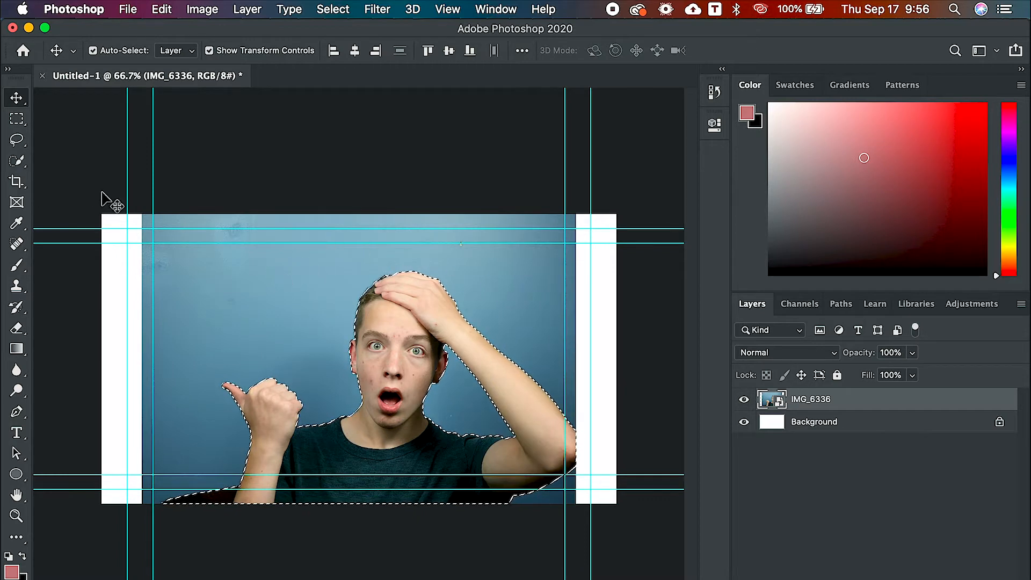
click(16, 160)
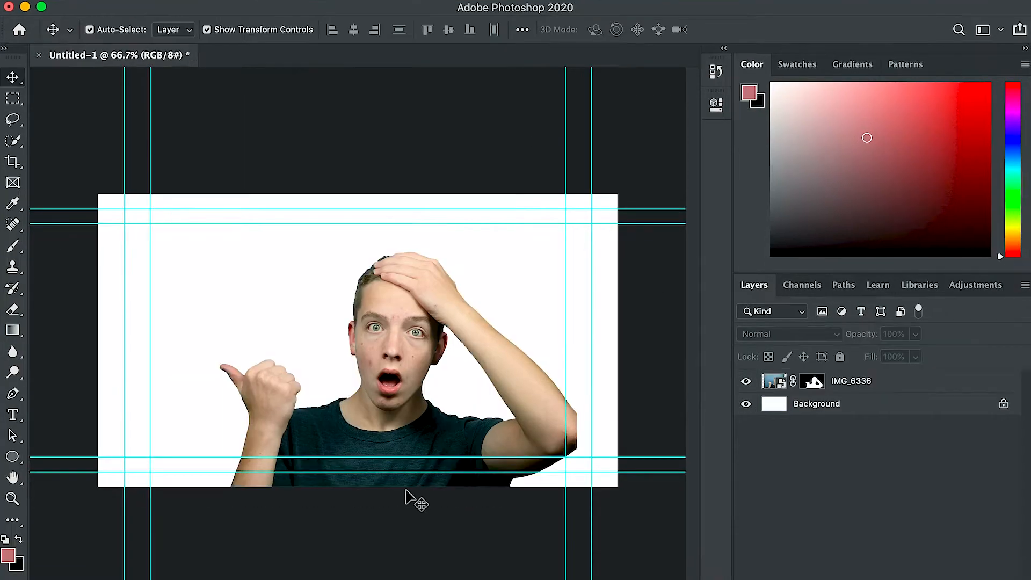
Step: Shift the cutout boy toward the right edge and scale him up to full canvas height
drag(418, 500, 371, 440)
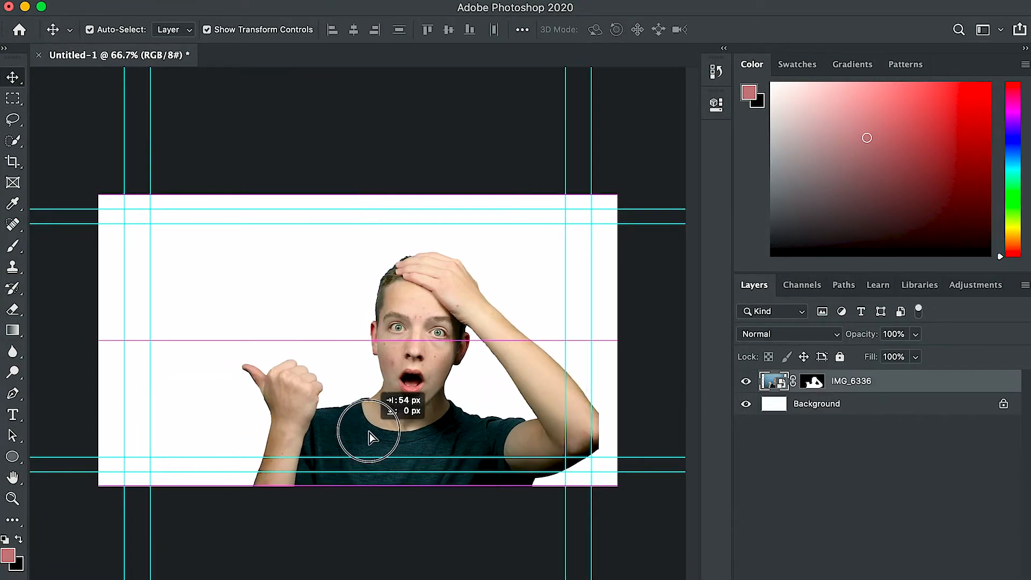
drag(372, 437, 440, 438)
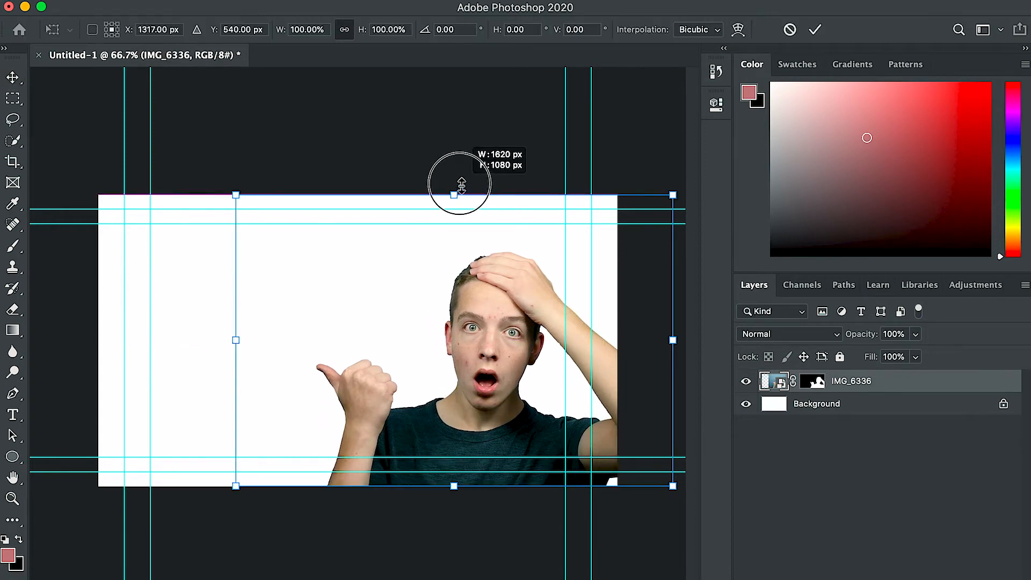
drag(454, 194, 453, 160)
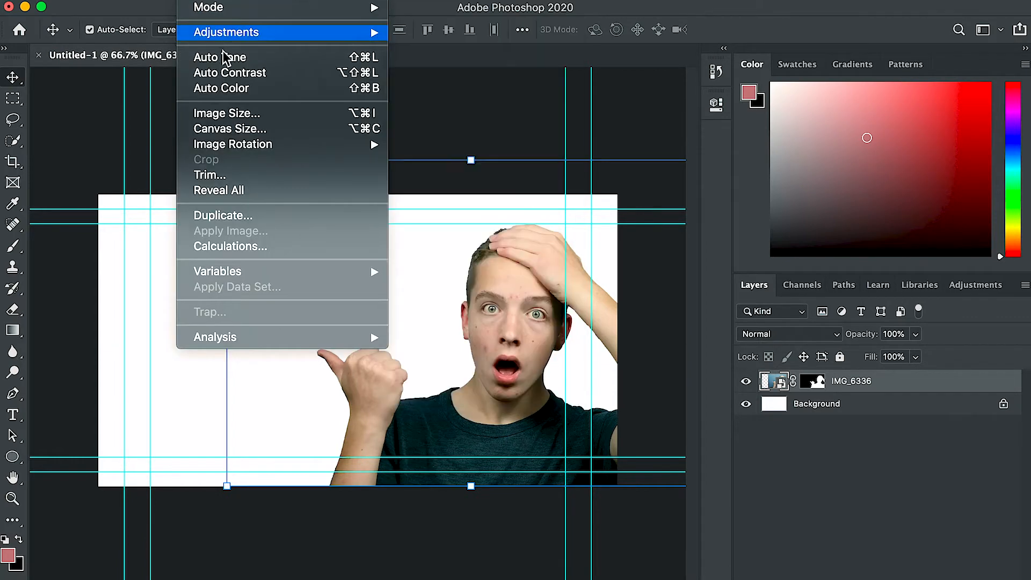
mouse_move(304, 75)
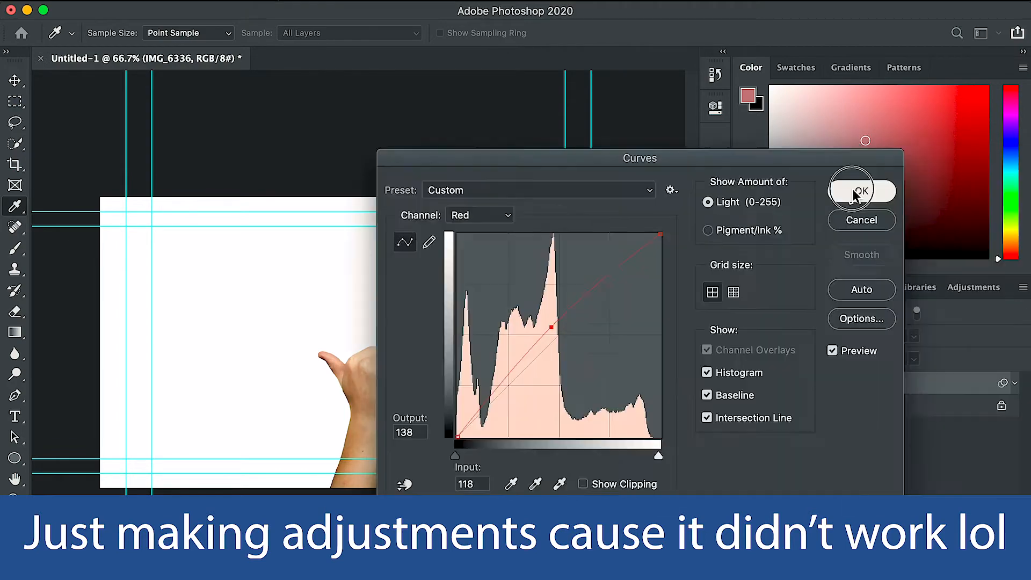
Step: Apply Curves adjustments, including the blue channel, to the boy's smart object photo
click(851, 190)
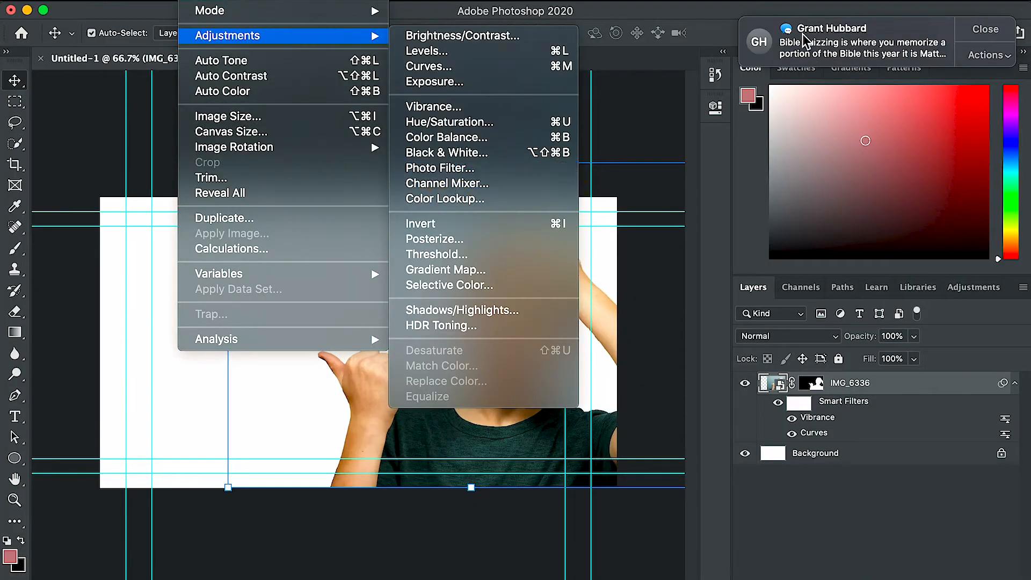
click(462, 35)
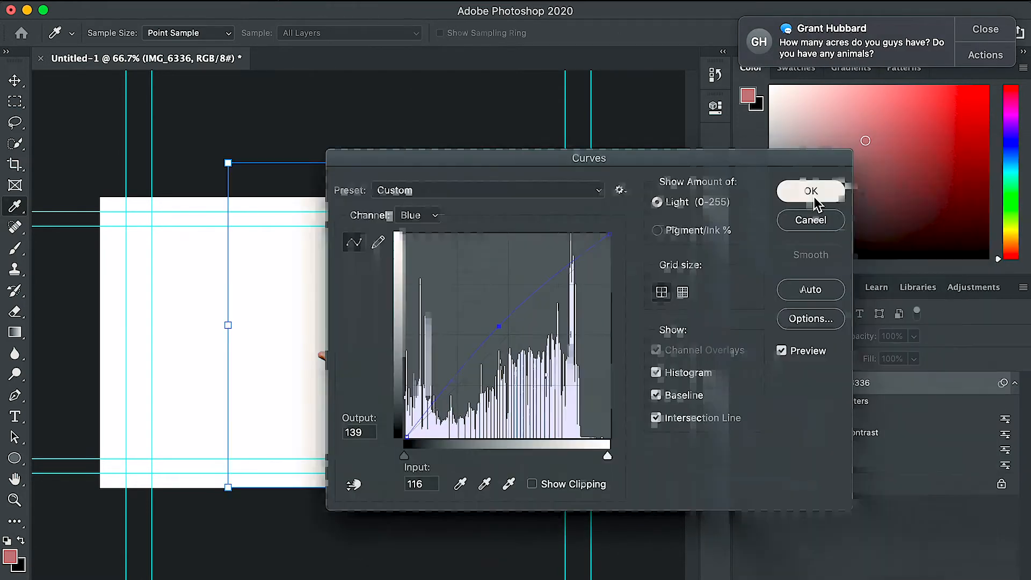
click(810, 191)
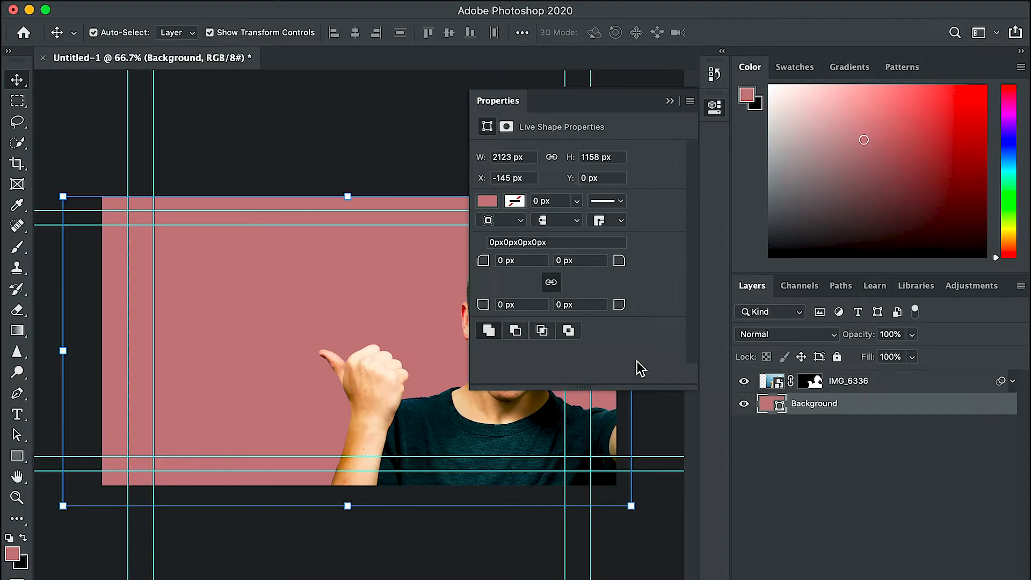
Step: Keep the pink fill on the canvas-covering background rectangle in Properties
click(486, 201)
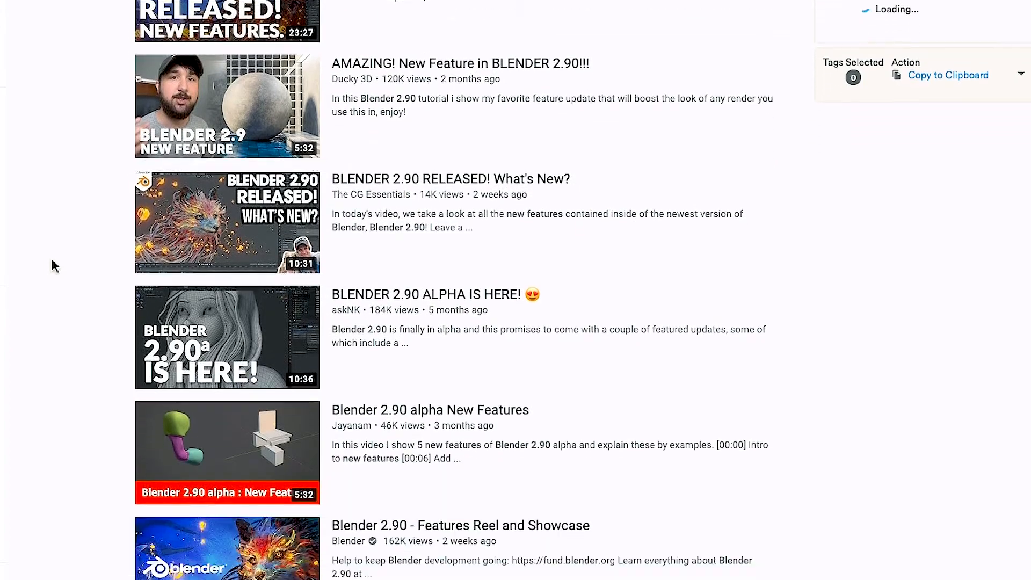
scroll(down, 3)
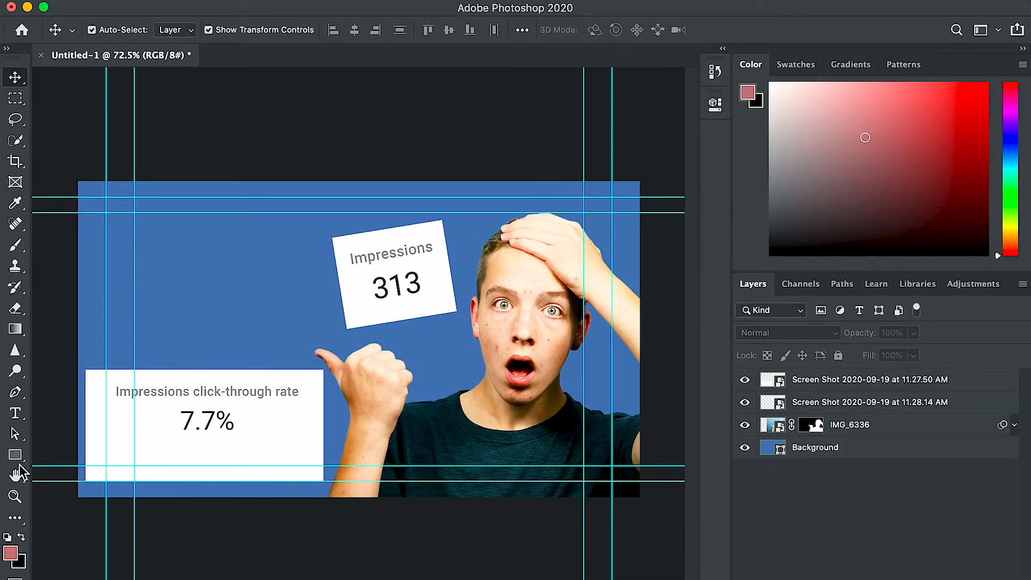
Step: Draw an 856 × 242 px rounded rectangle at top-left with larger corner radius and blue fill
click(15, 454)
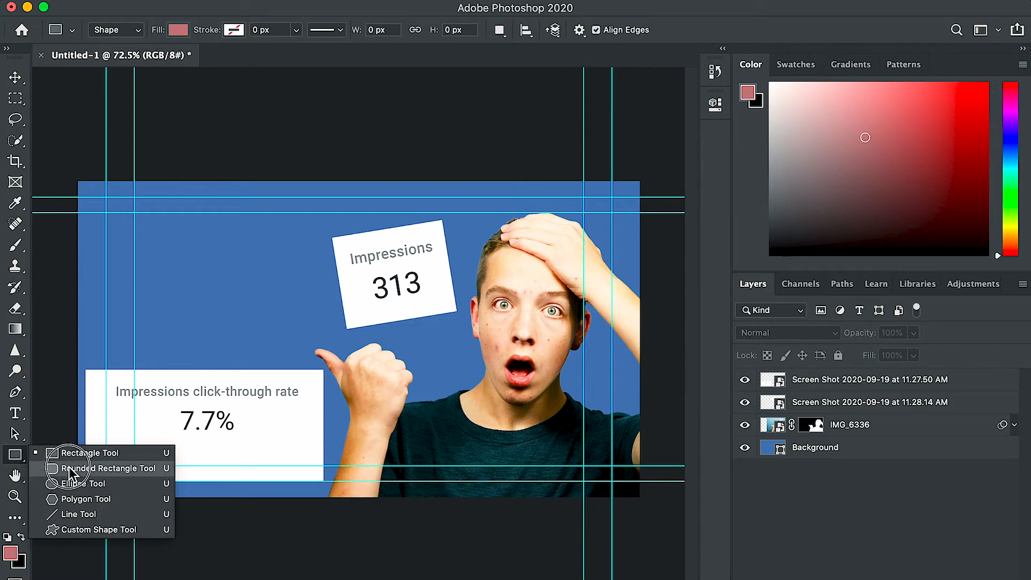
click(107, 467)
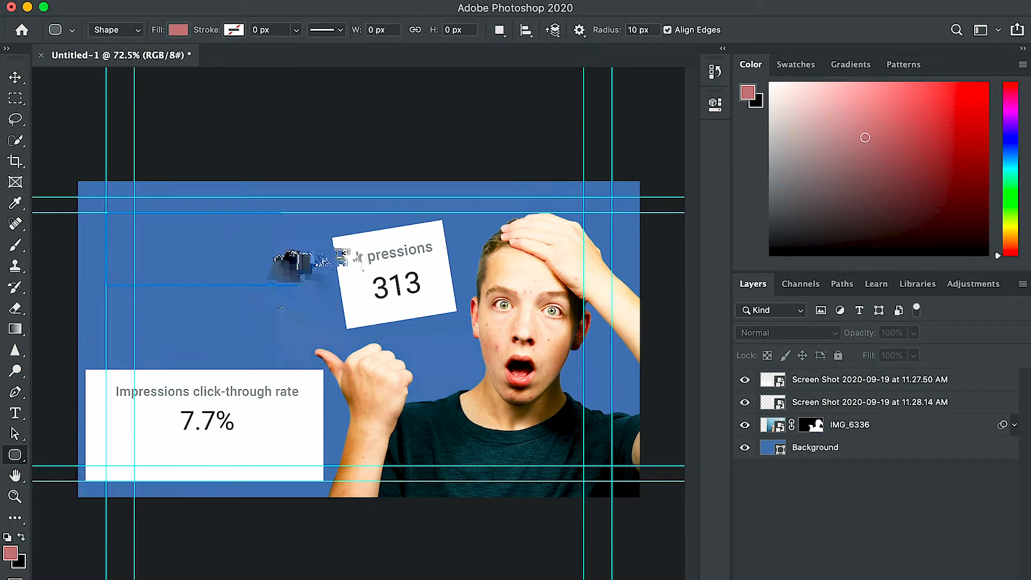
drag(108, 217, 353, 279)
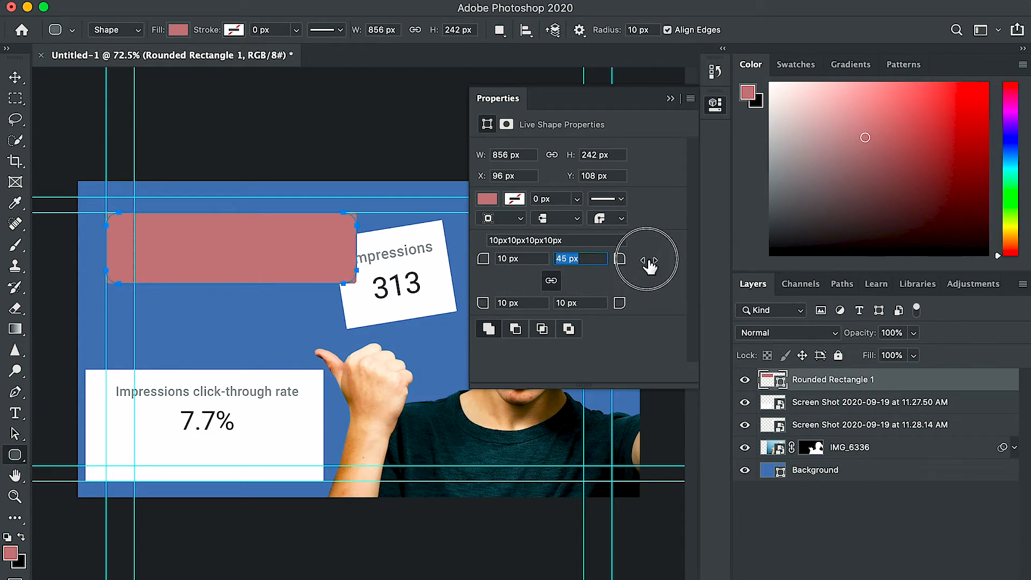
click(488, 199)
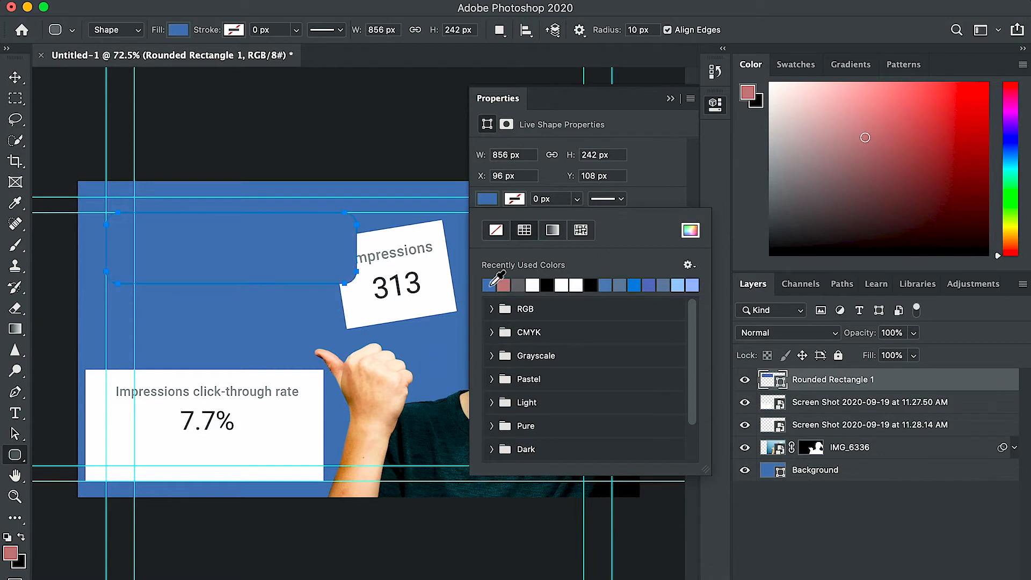
click(489, 284)
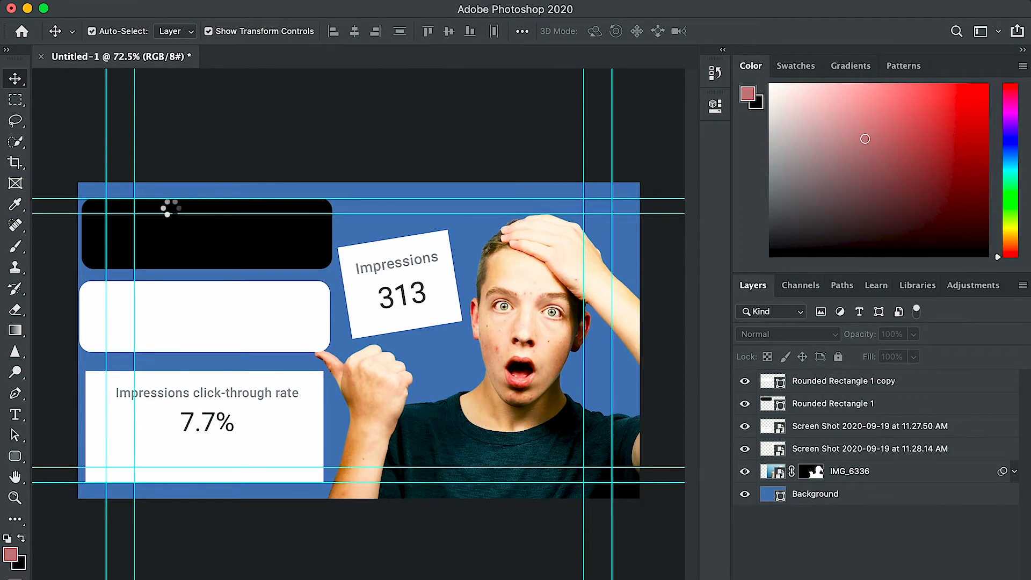
Step: Start a bold white 'Thumbnail' text box on the black rounded box
click(15, 415)
text(Thumbnail)
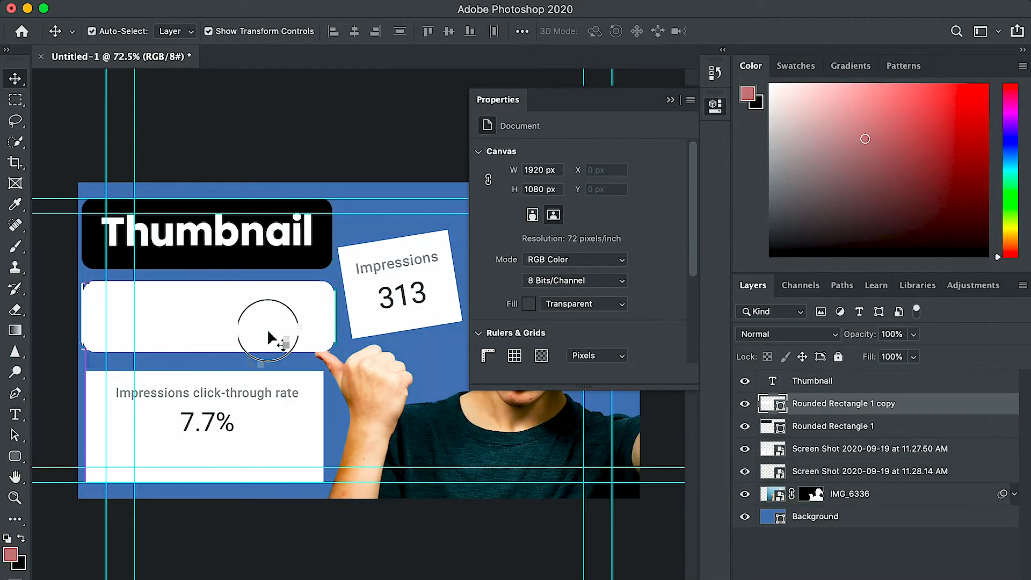
Step: Start a text box in the white rounded box and choose a dark text colour
click(600, 345)
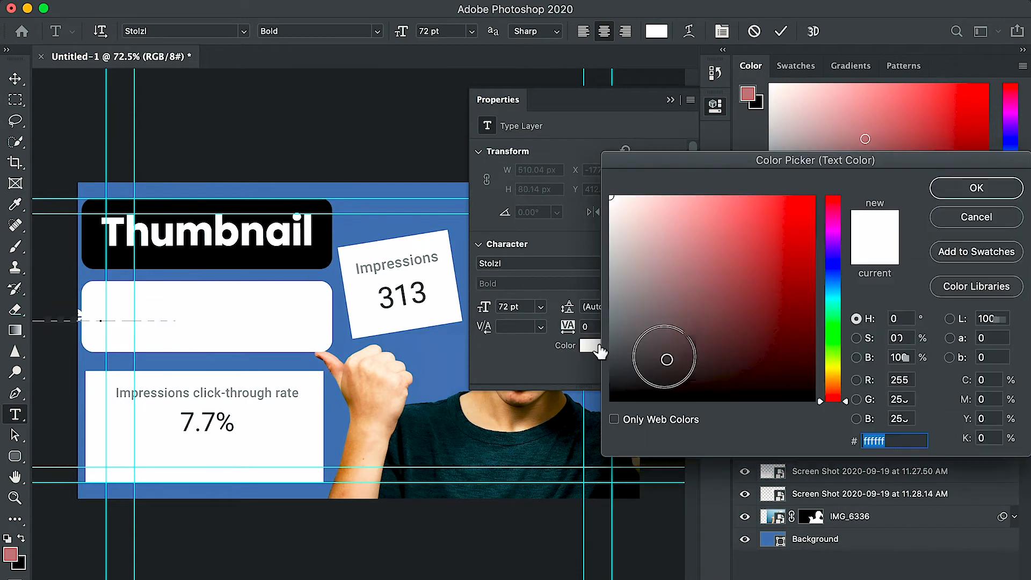
click(977, 187)
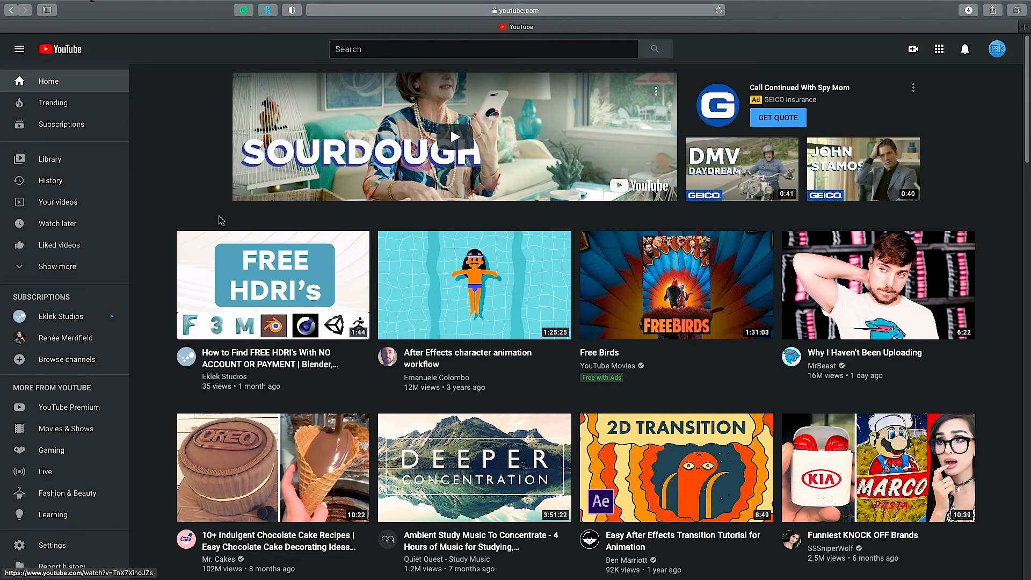
scroll(down, 3)
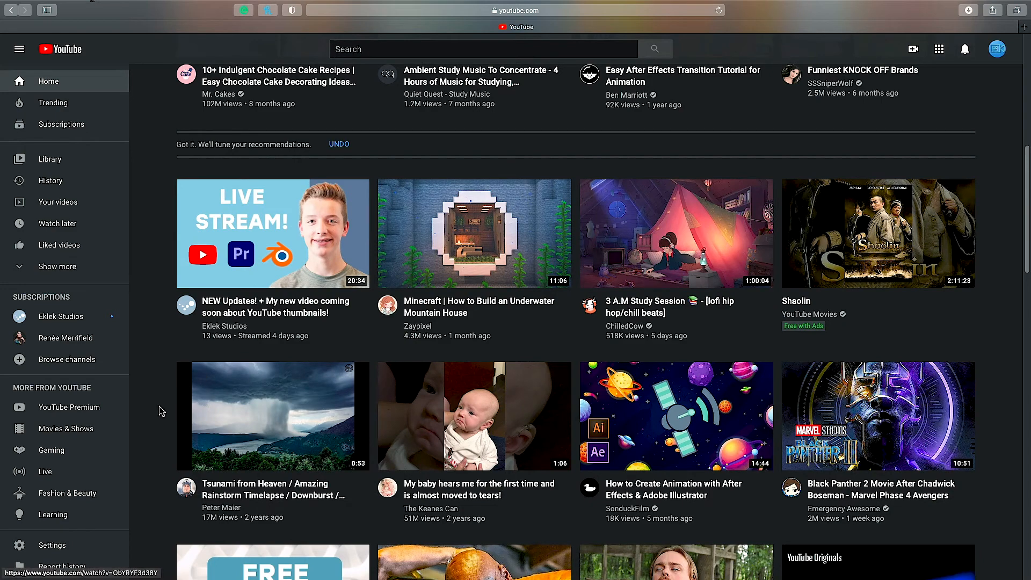
scroll(down, 3)
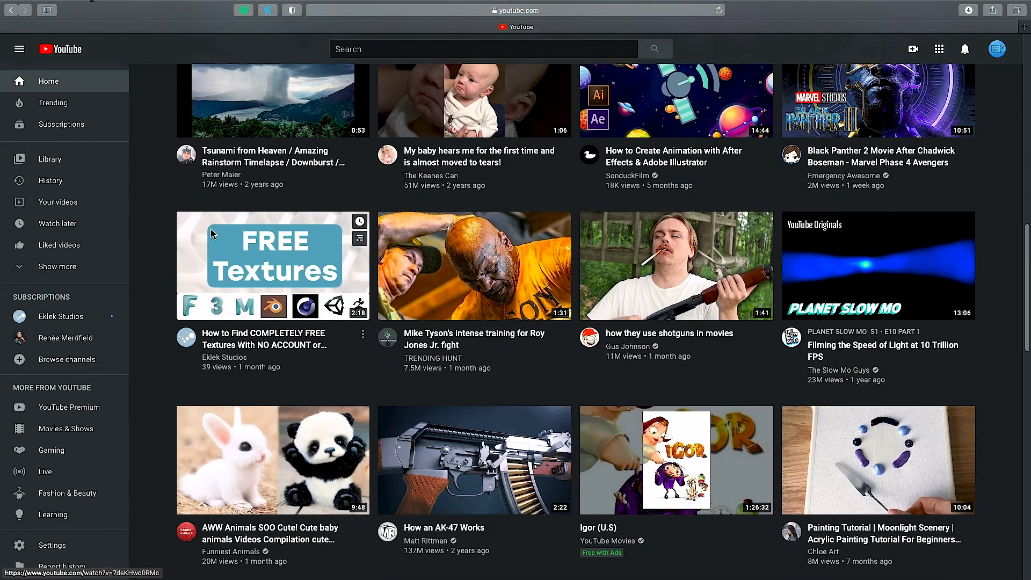
scroll(down, 3)
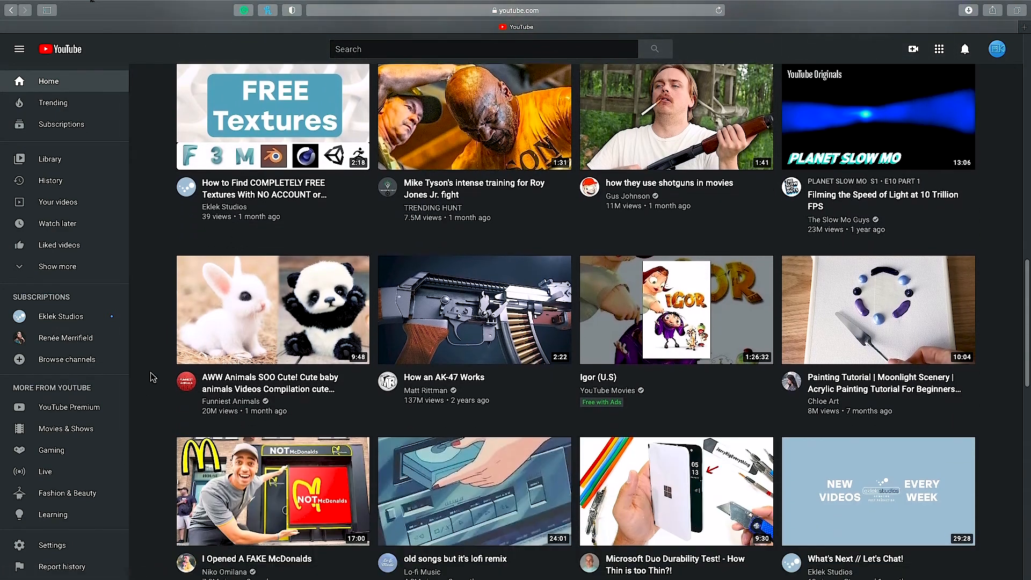
scroll(down, 3)
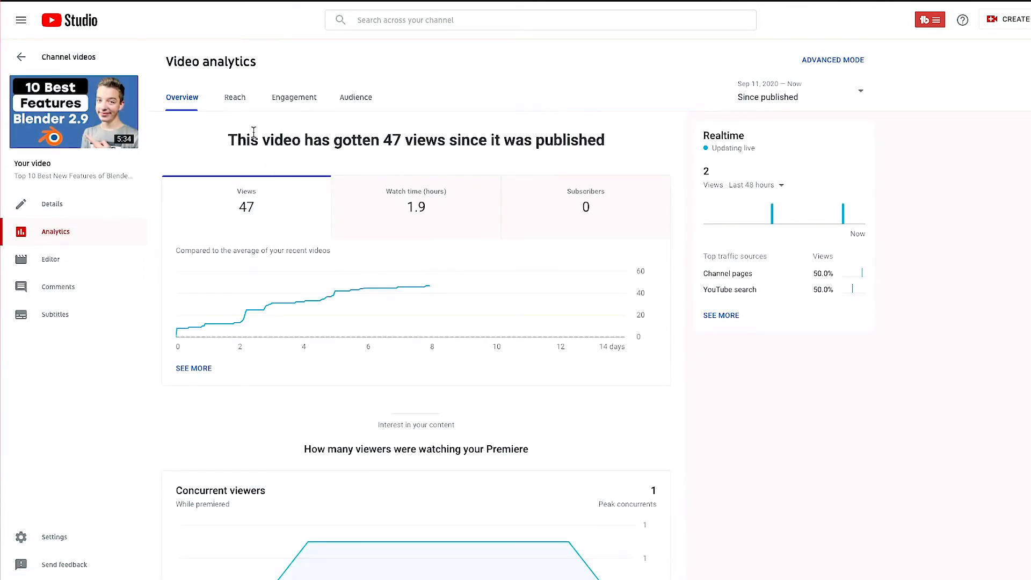
Step: Show the video's Reach analytics with 320 impressions and 7.5% click-through rate
click(235, 97)
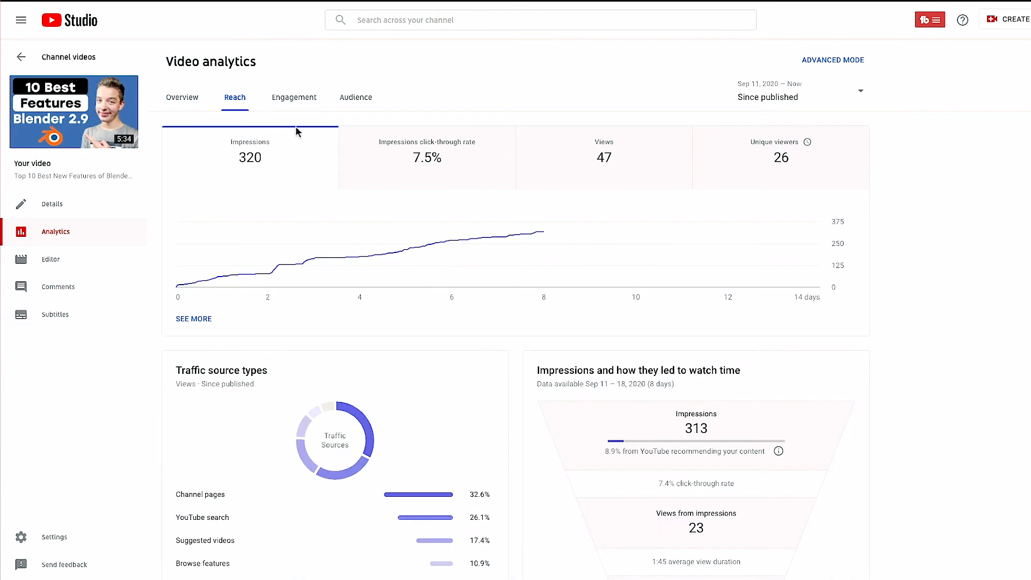
click(426, 158)
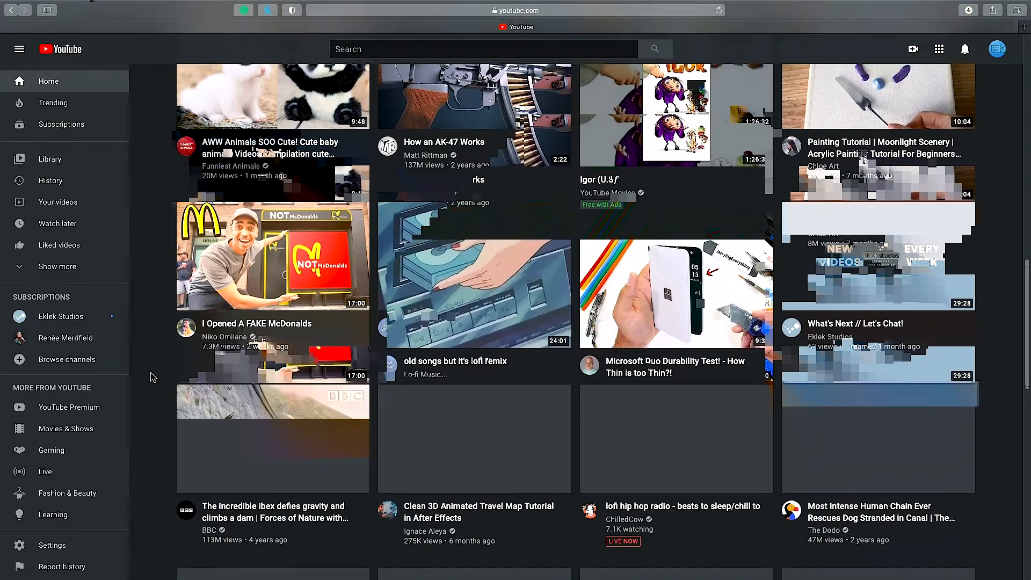
scroll(down, 3)
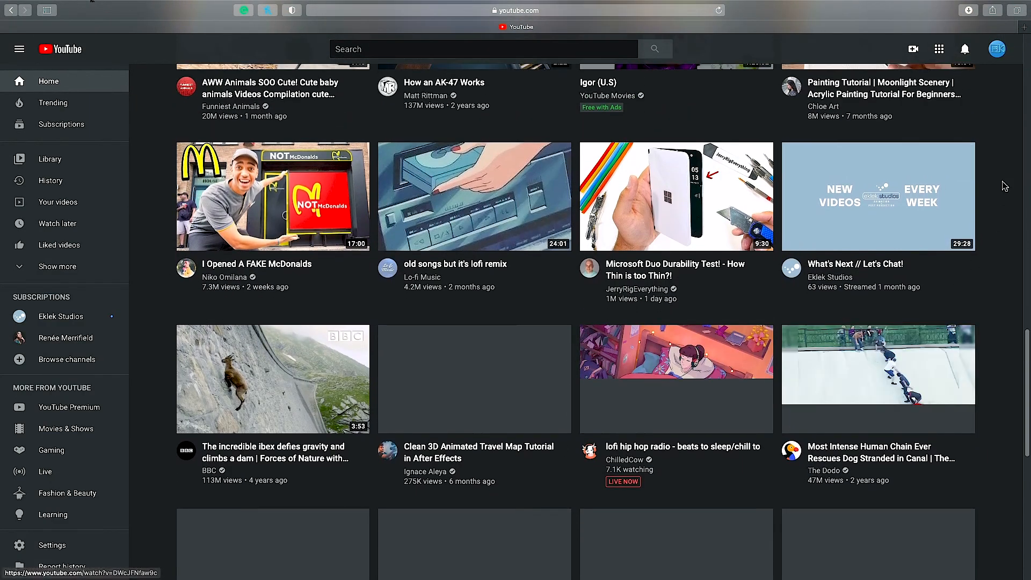
mouse_move(861, 230)
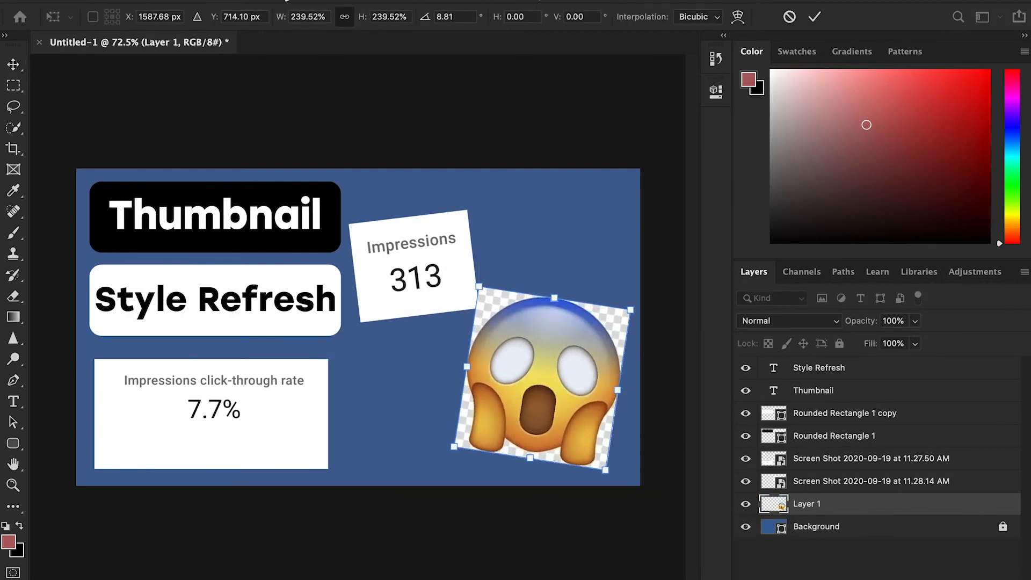
Step: Cancel the emoji transform so the person cutout returns beside the text boxes
click(358, 7)
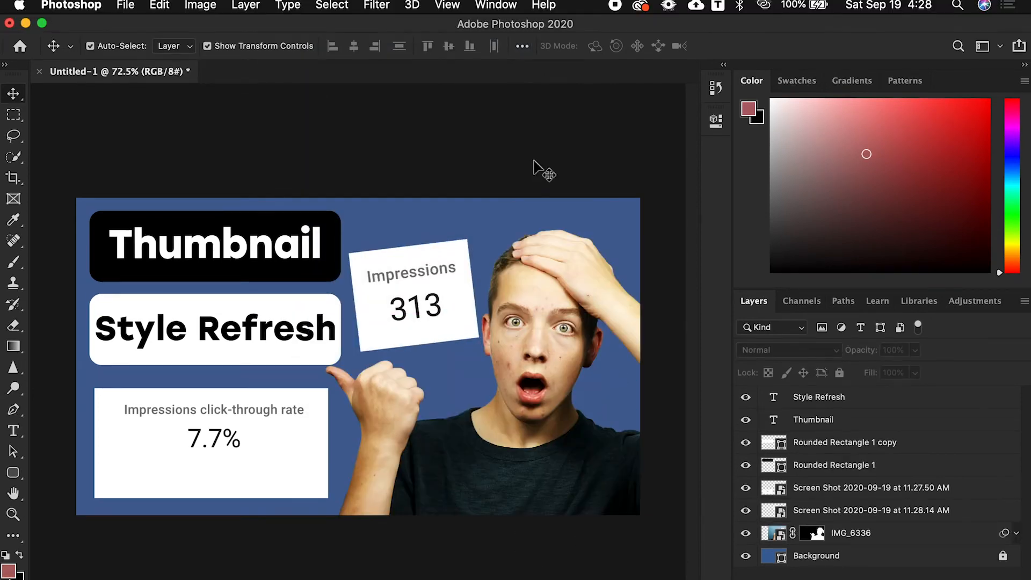
mouse_move(152, 72)
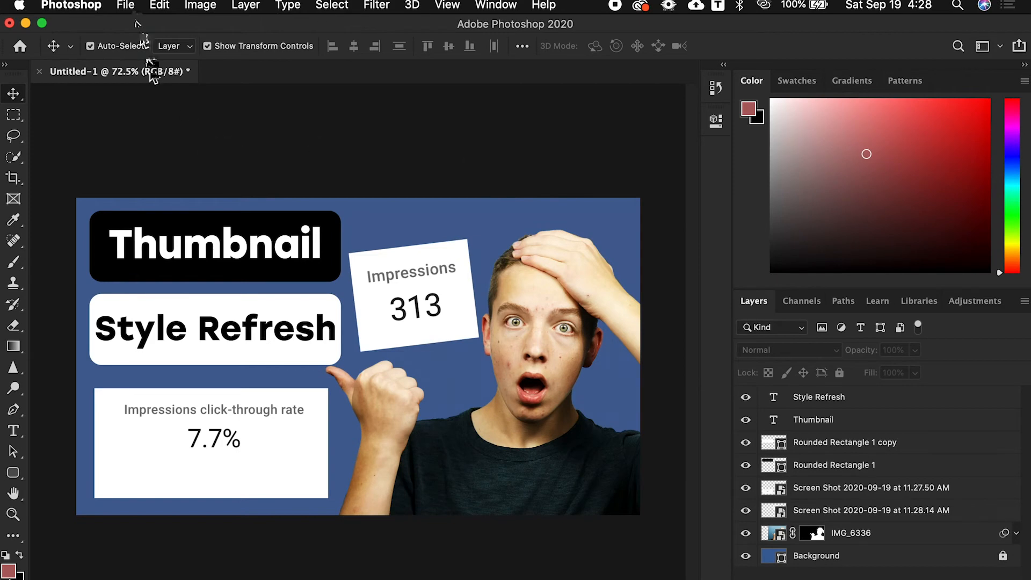
Step: Export the thumbnail as a 1920×1080 JPG named 'thumbnail in photoshop' to the Desktop
click(124, 5)
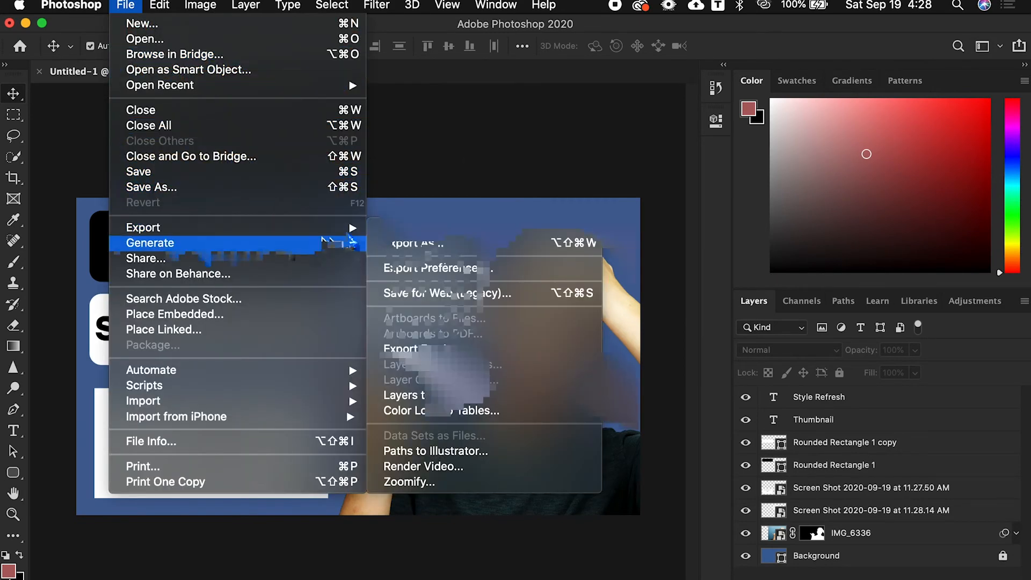
click(418, 242)
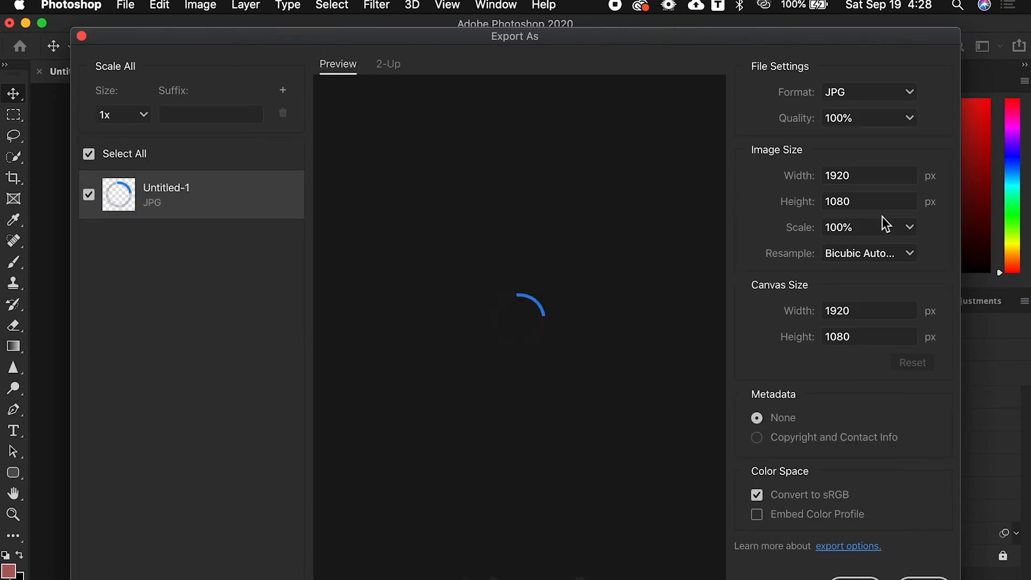
mouse_move(895, 123)
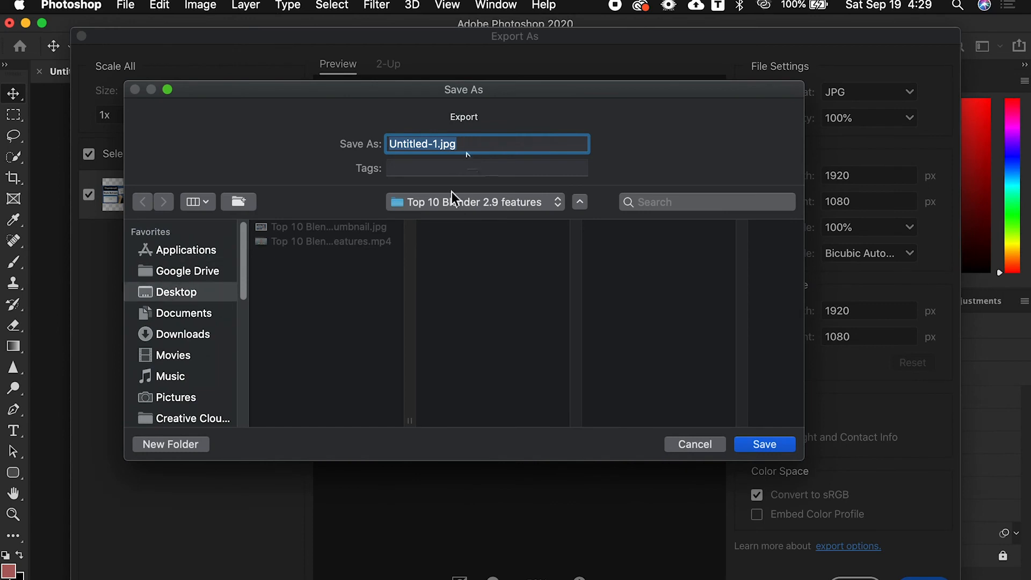
text(thumbnaail in photoshop)
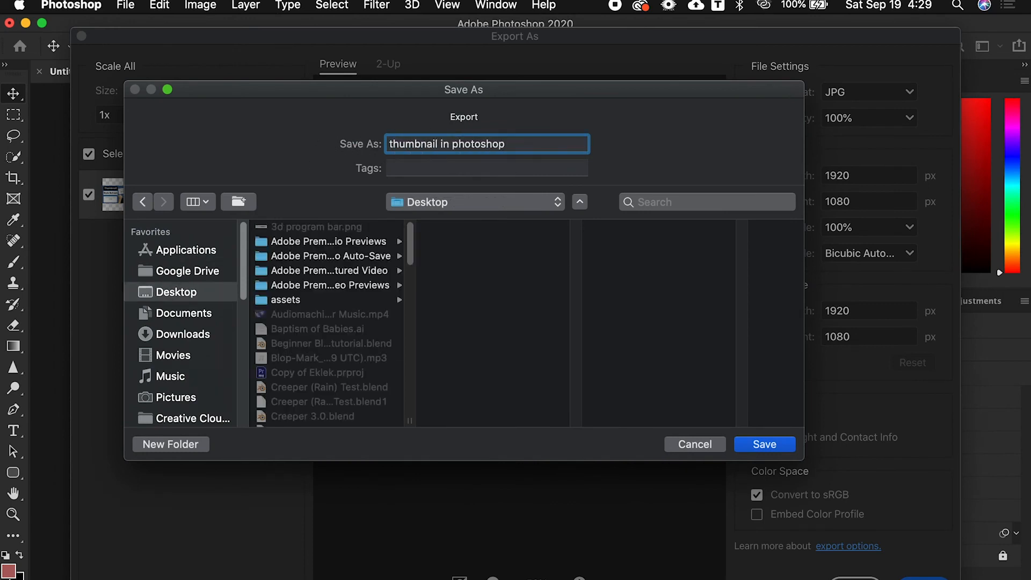
click(764, 444)
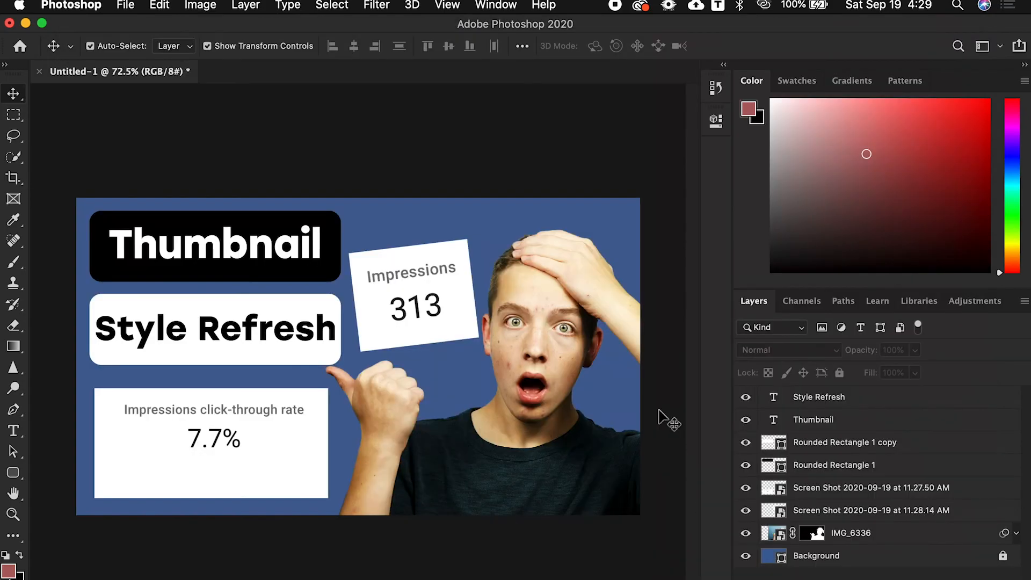